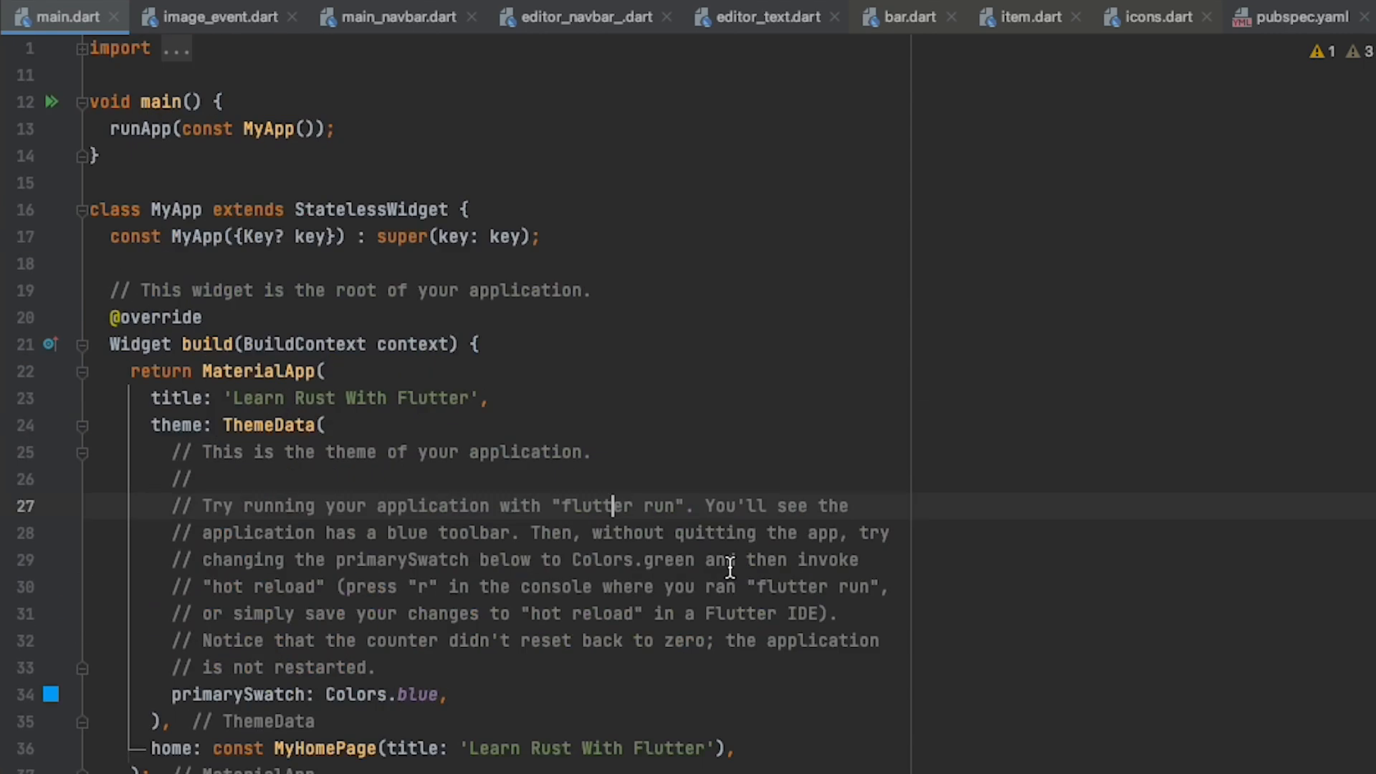
{"action": "scroll", "scroll_direction": "down", "scroll_amount": 3}
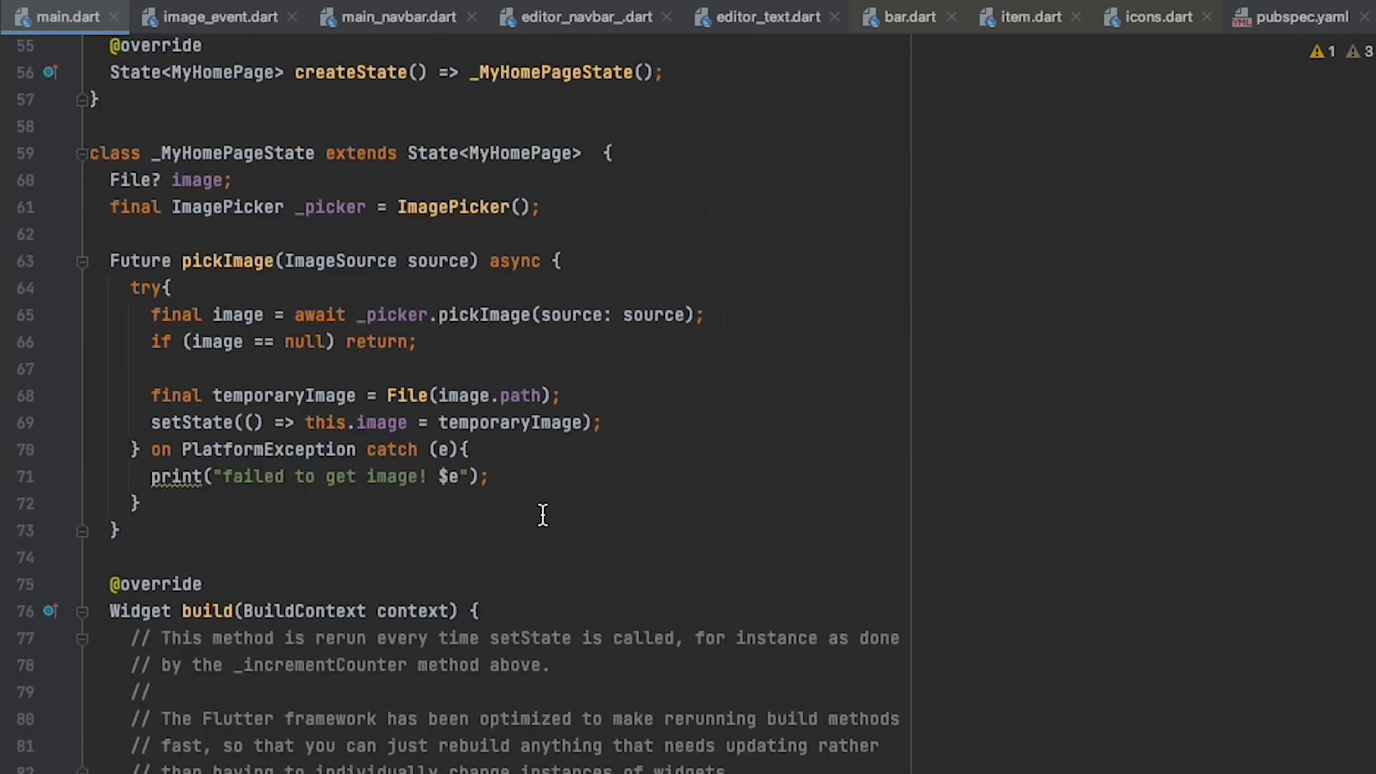